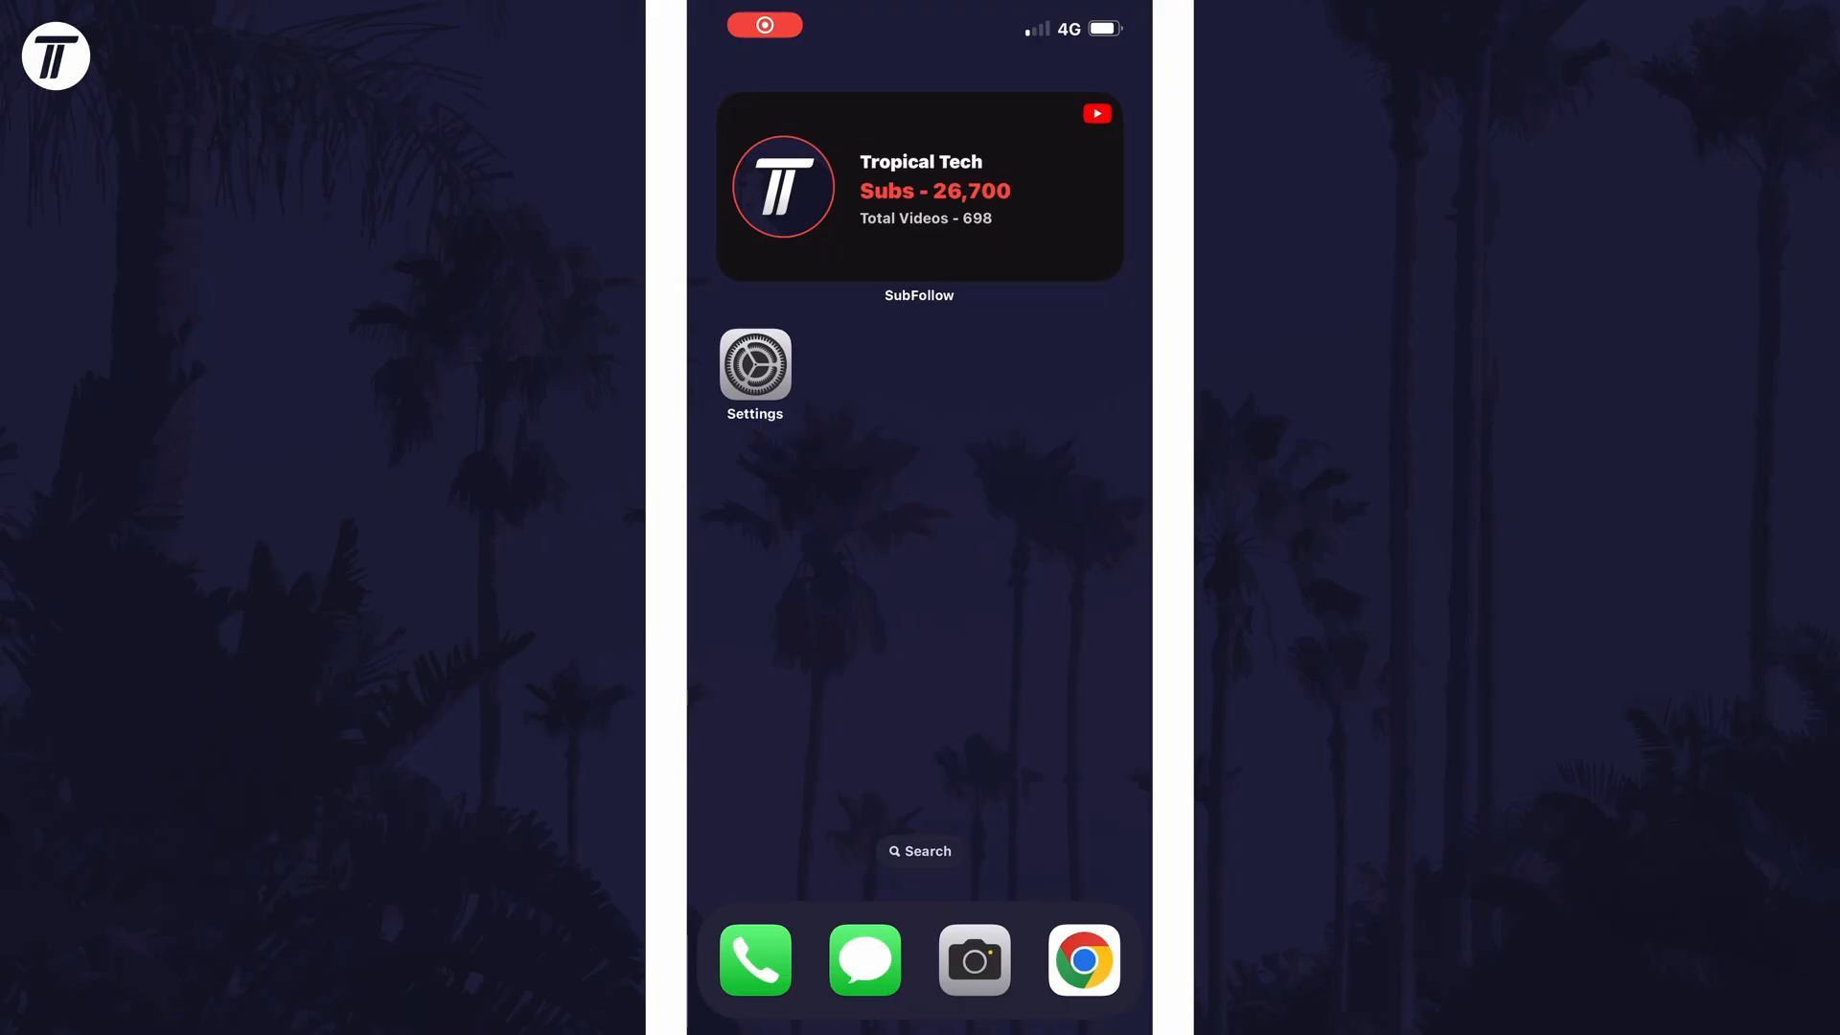
Launch Settings from the home screen and navigate into Accessibility
click(754, 364)
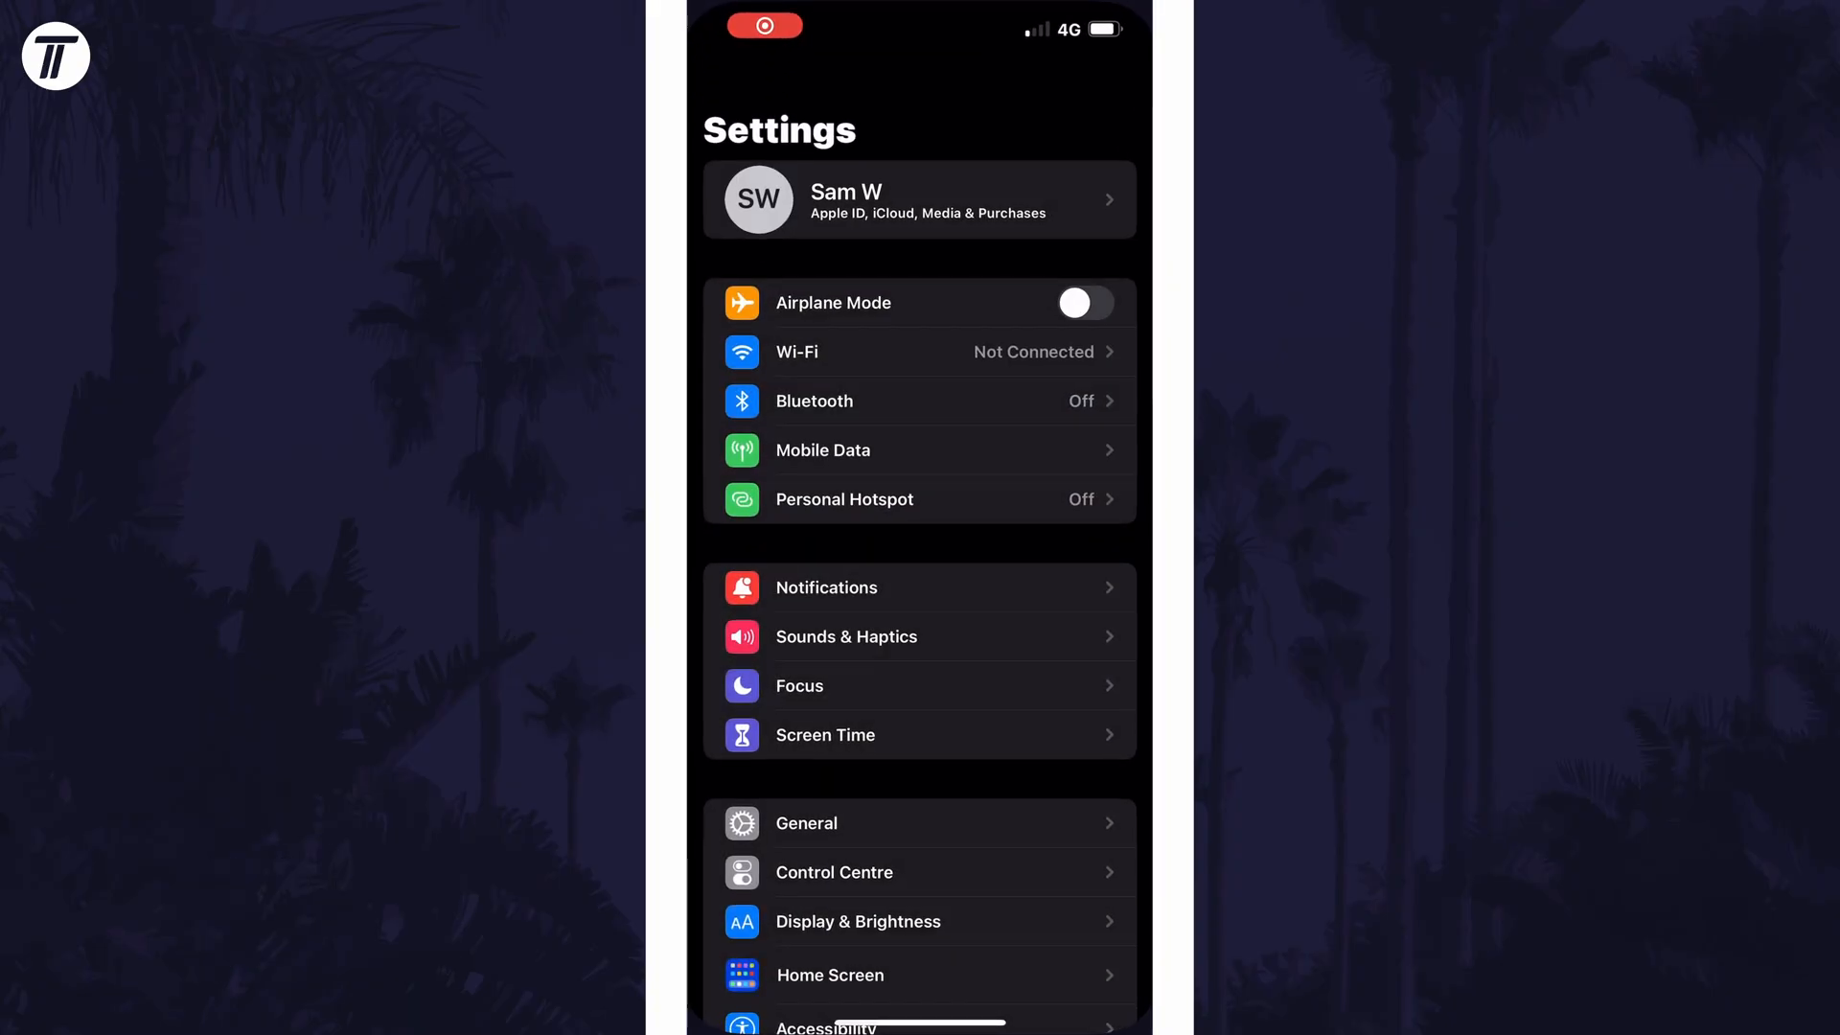
scroll(down, 3)
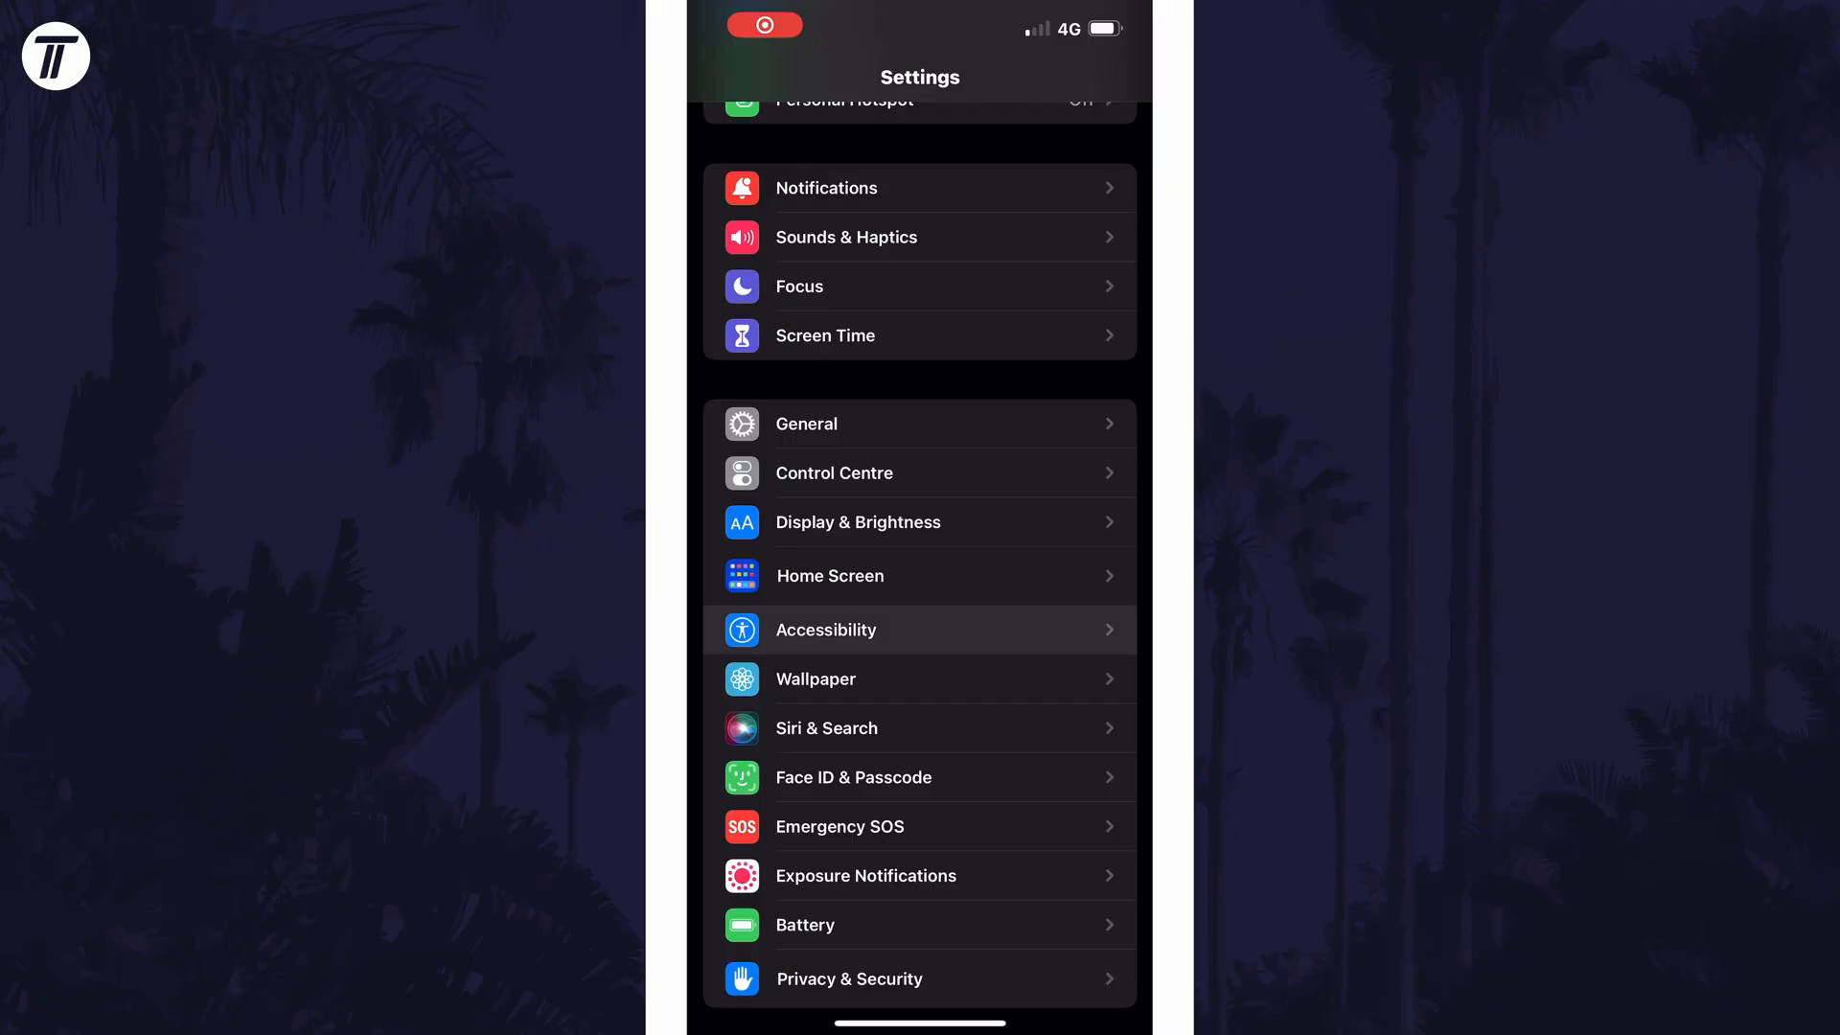
click(826, 630)
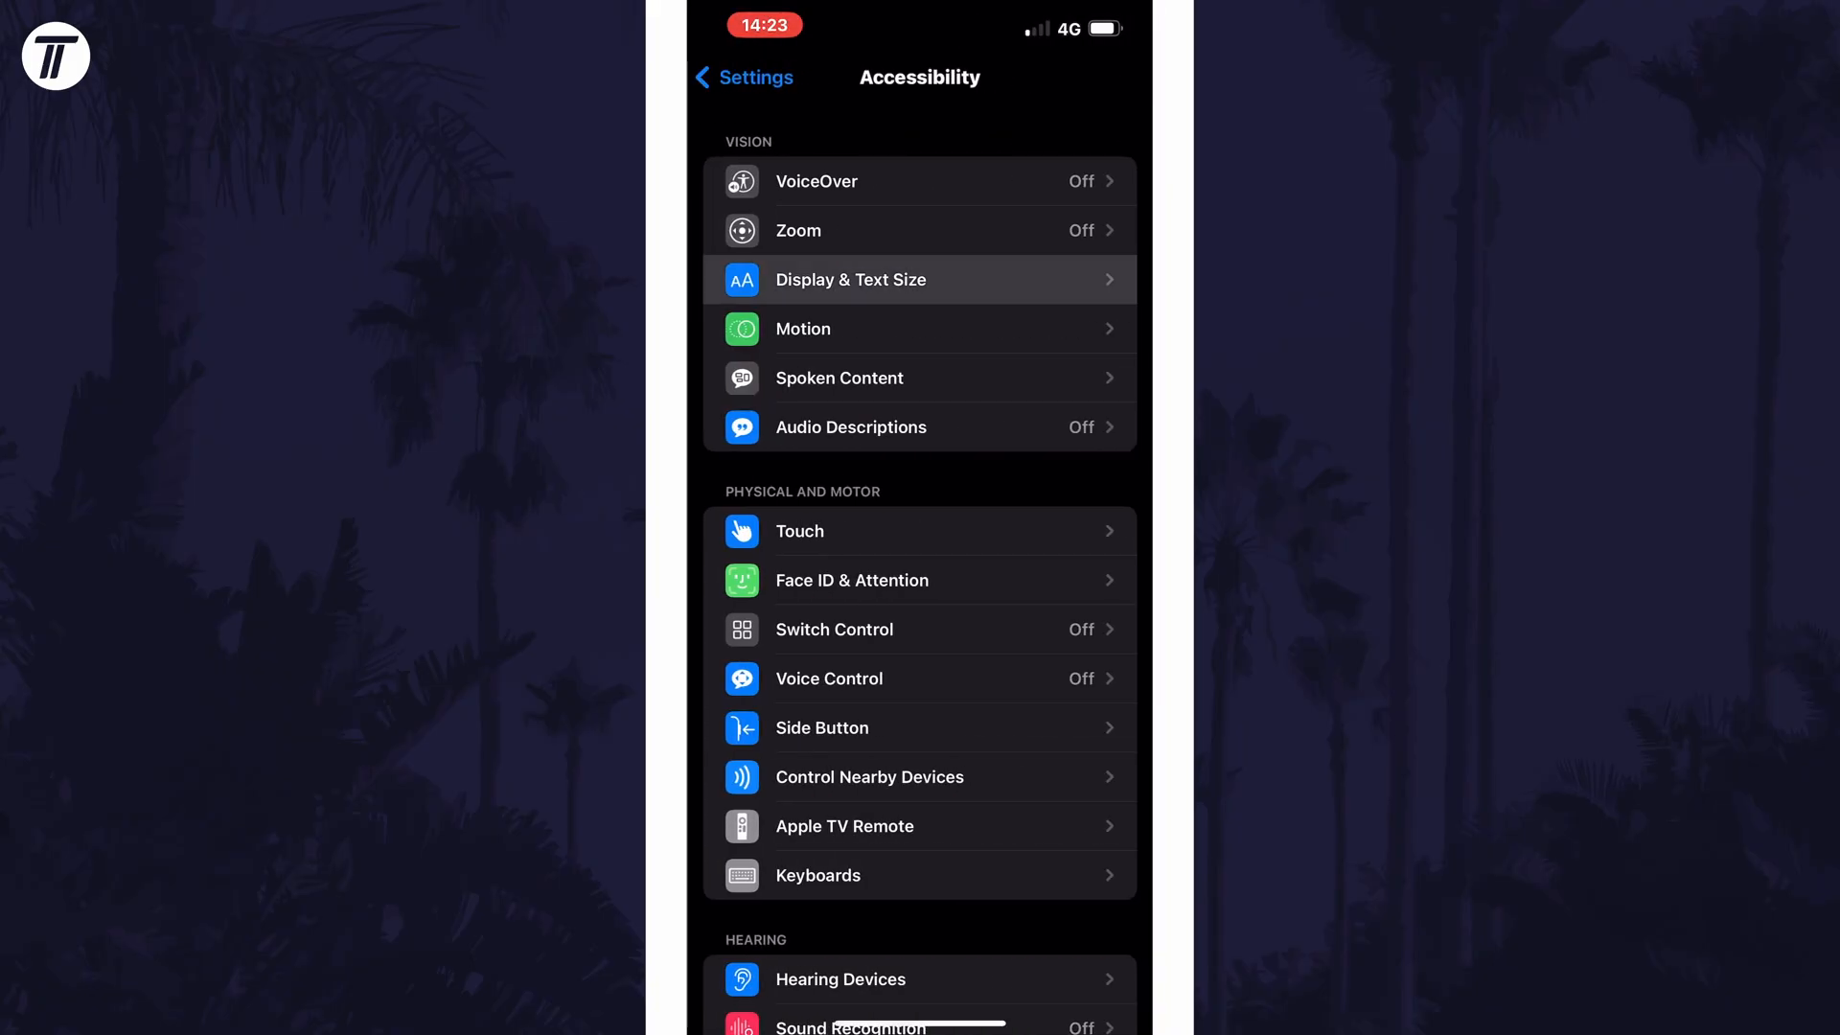
Within Display & Text Size, leave Increase Contrast switched on after toggling it off and on
click(851, 280)
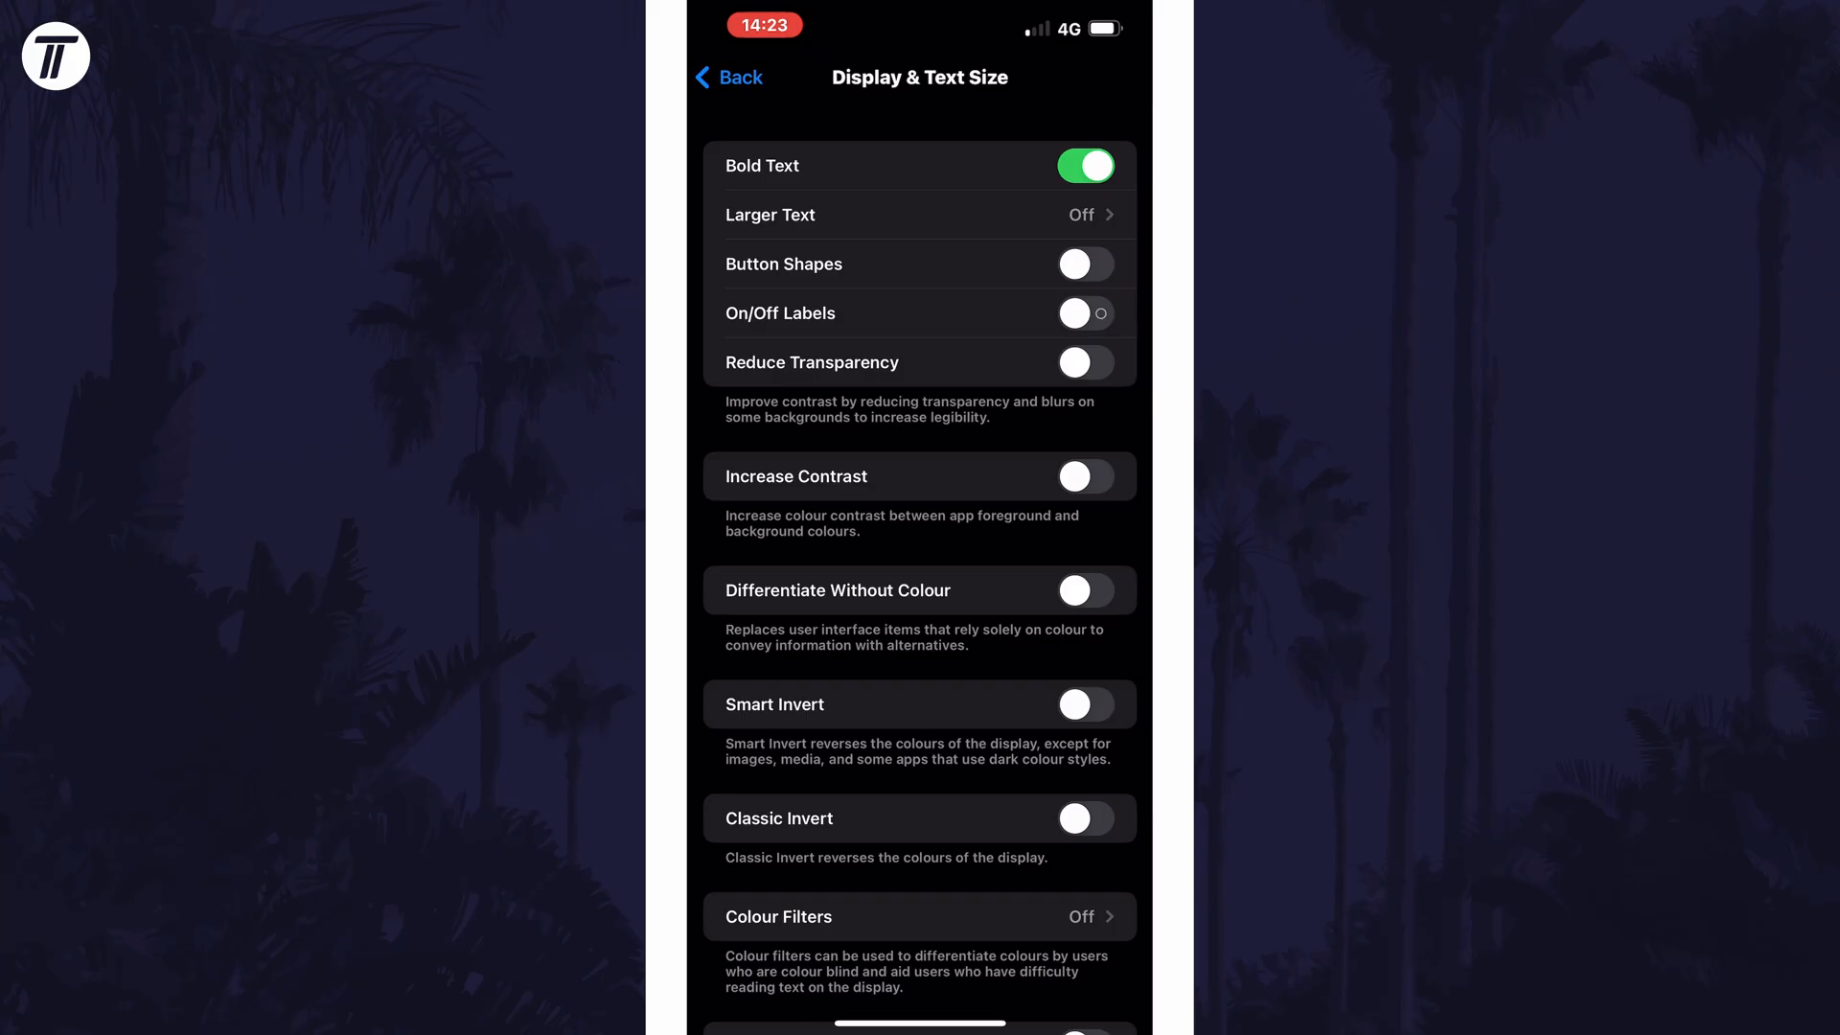
click(1085, 476)
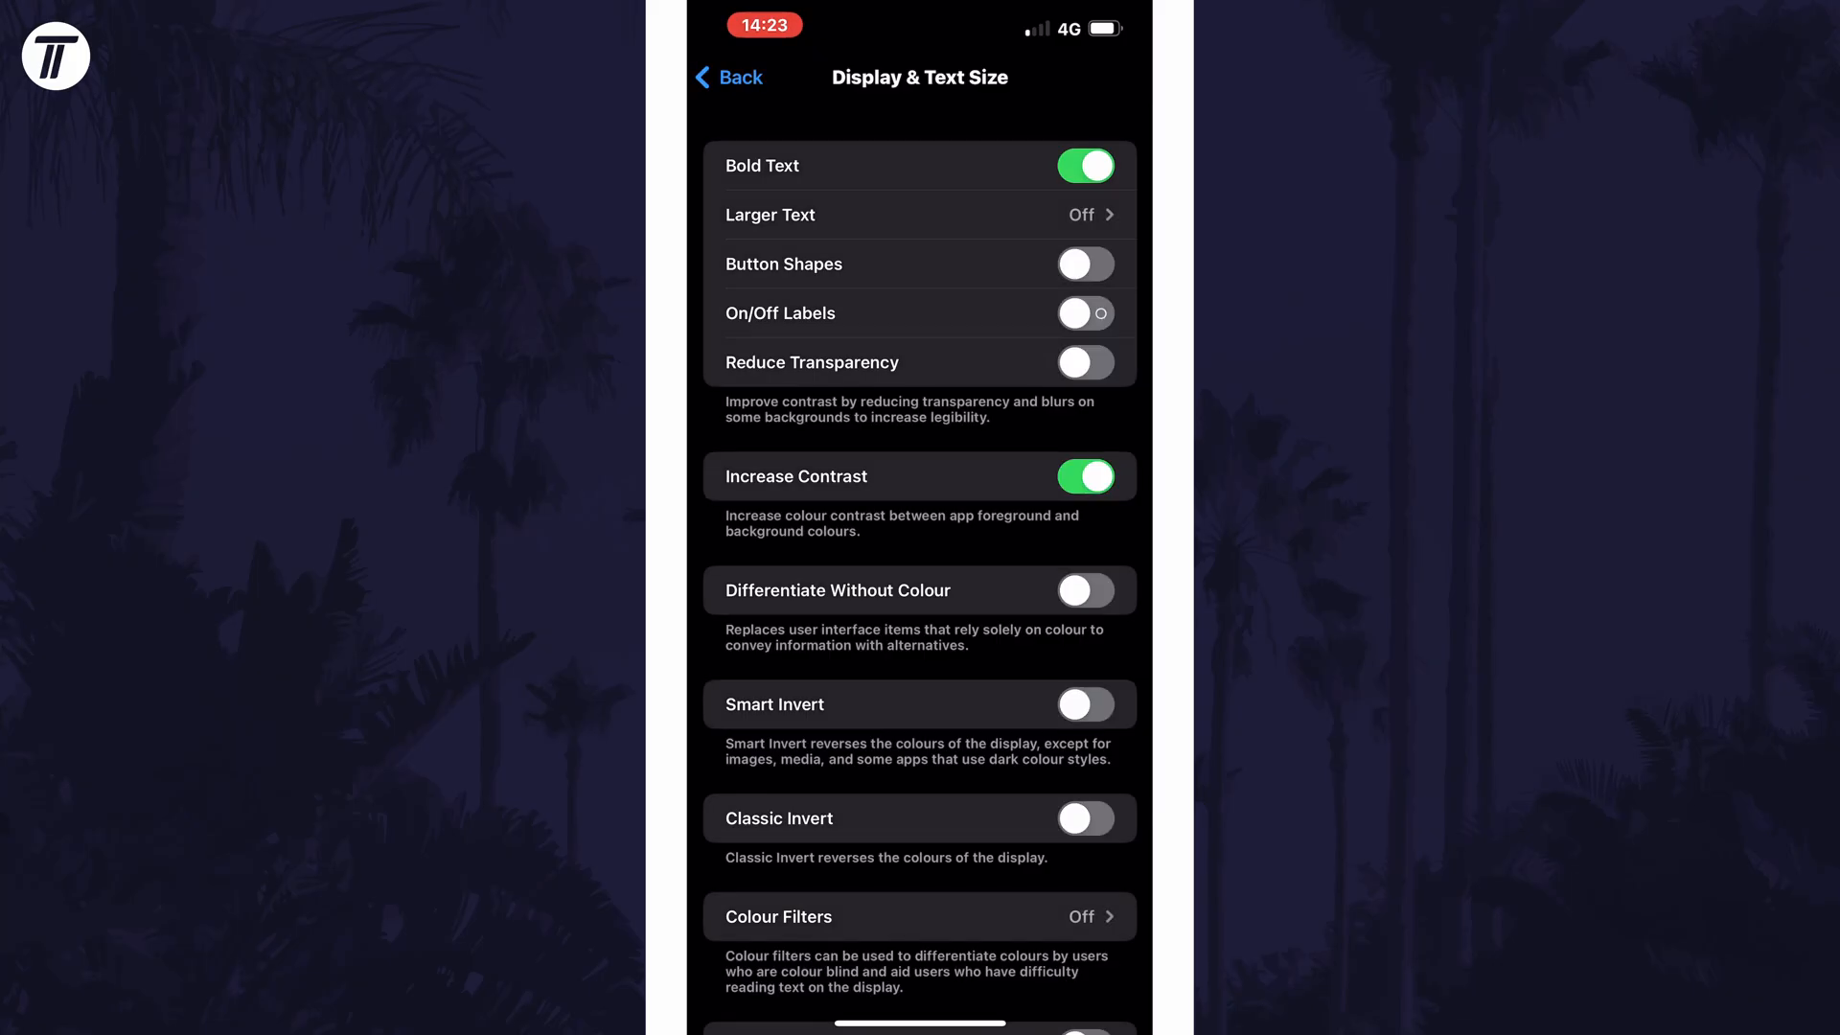
click(1086, 476)
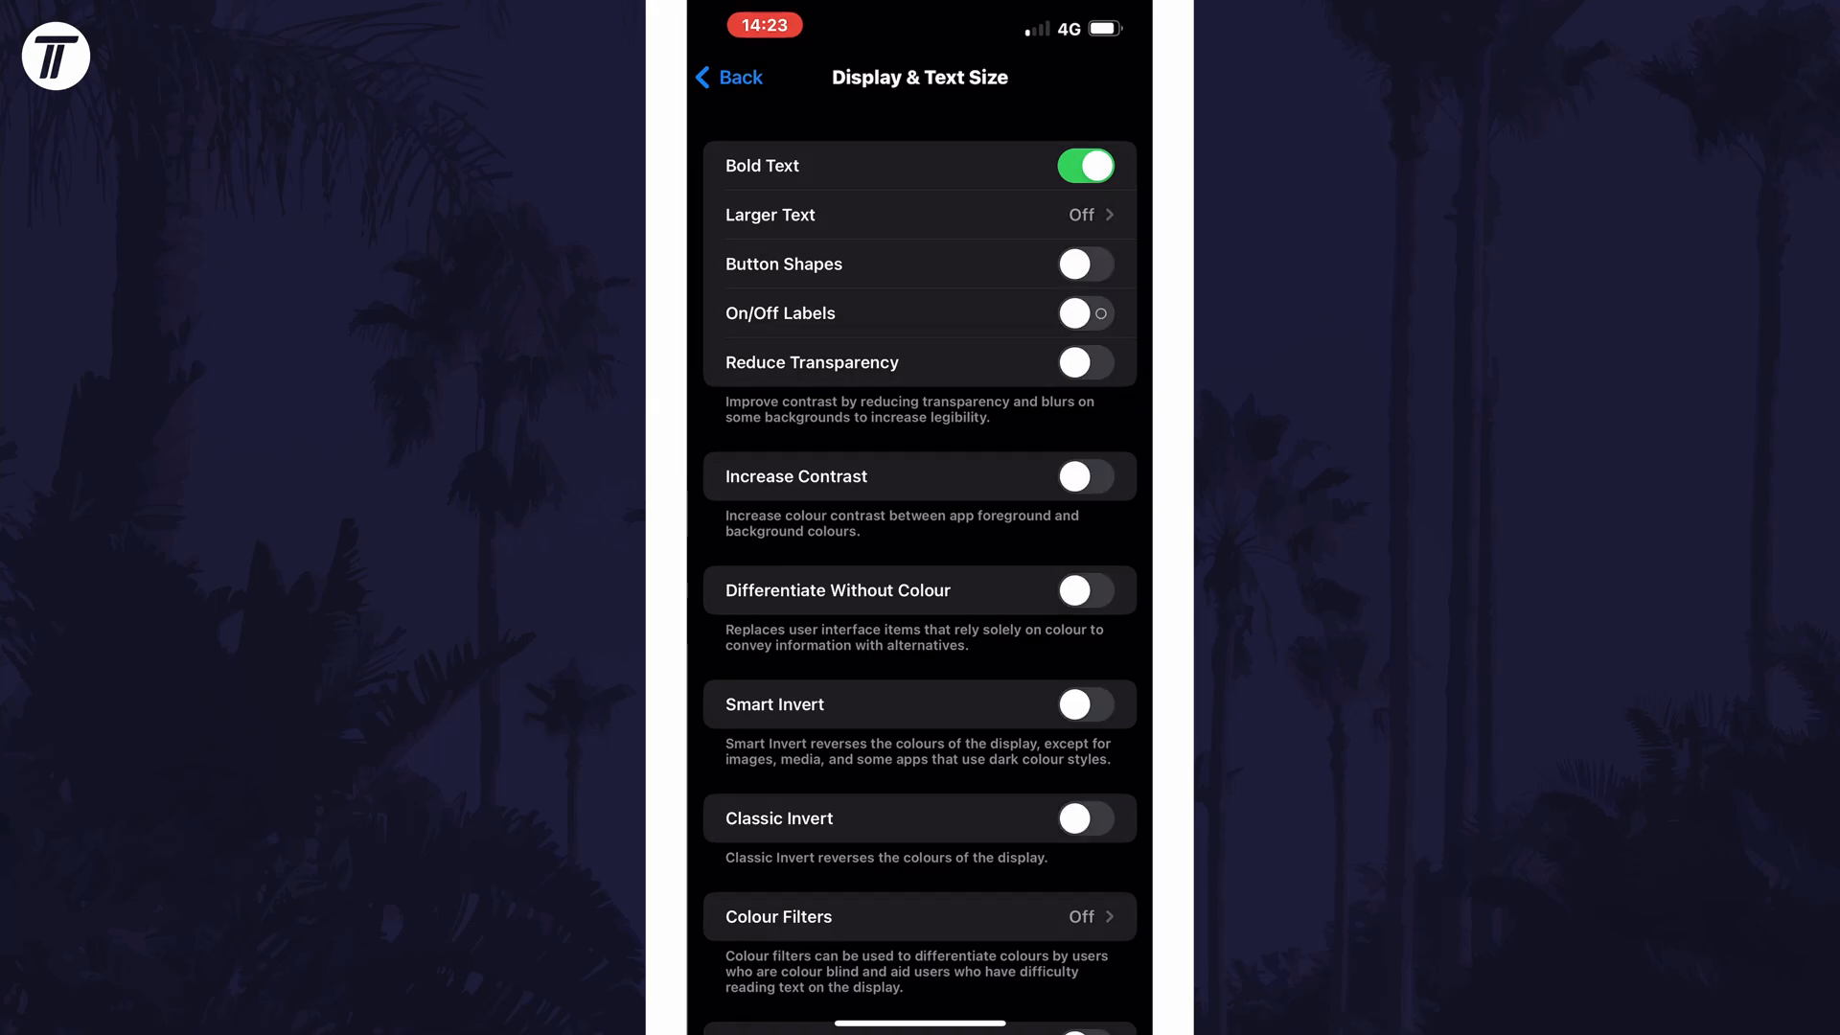
click(1085, 477)
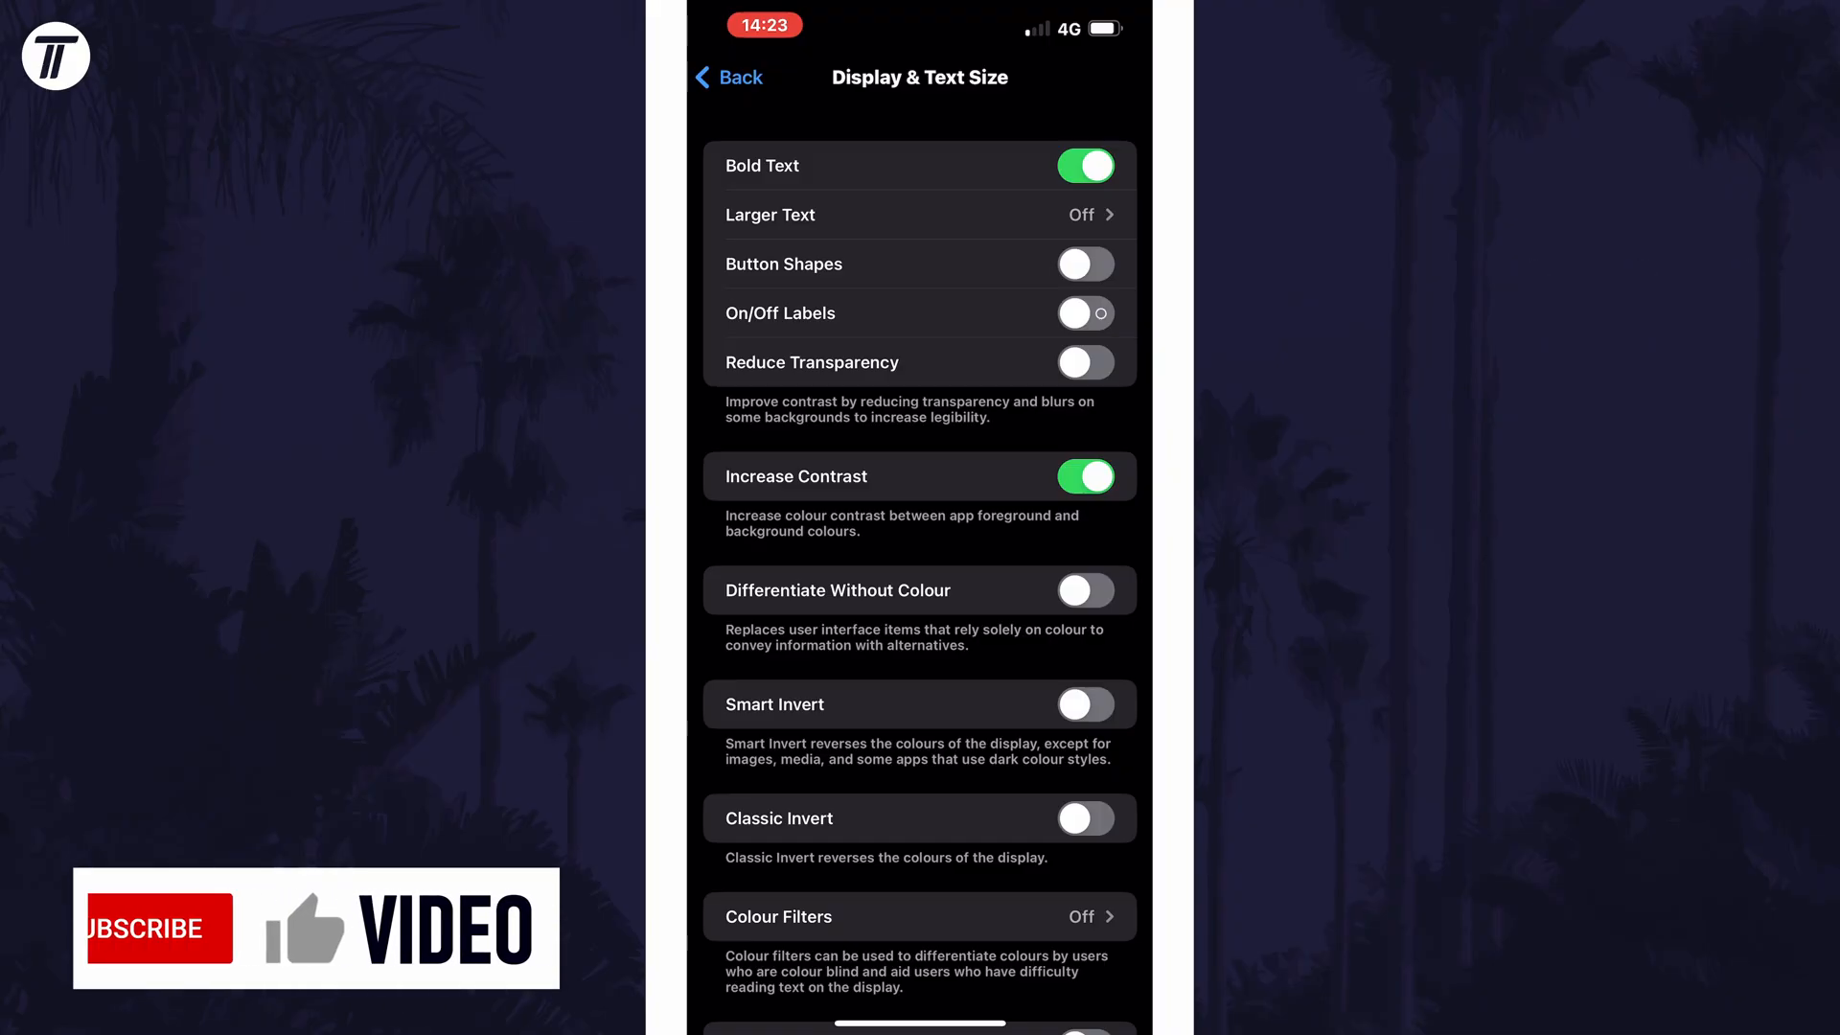
click(153, 932)
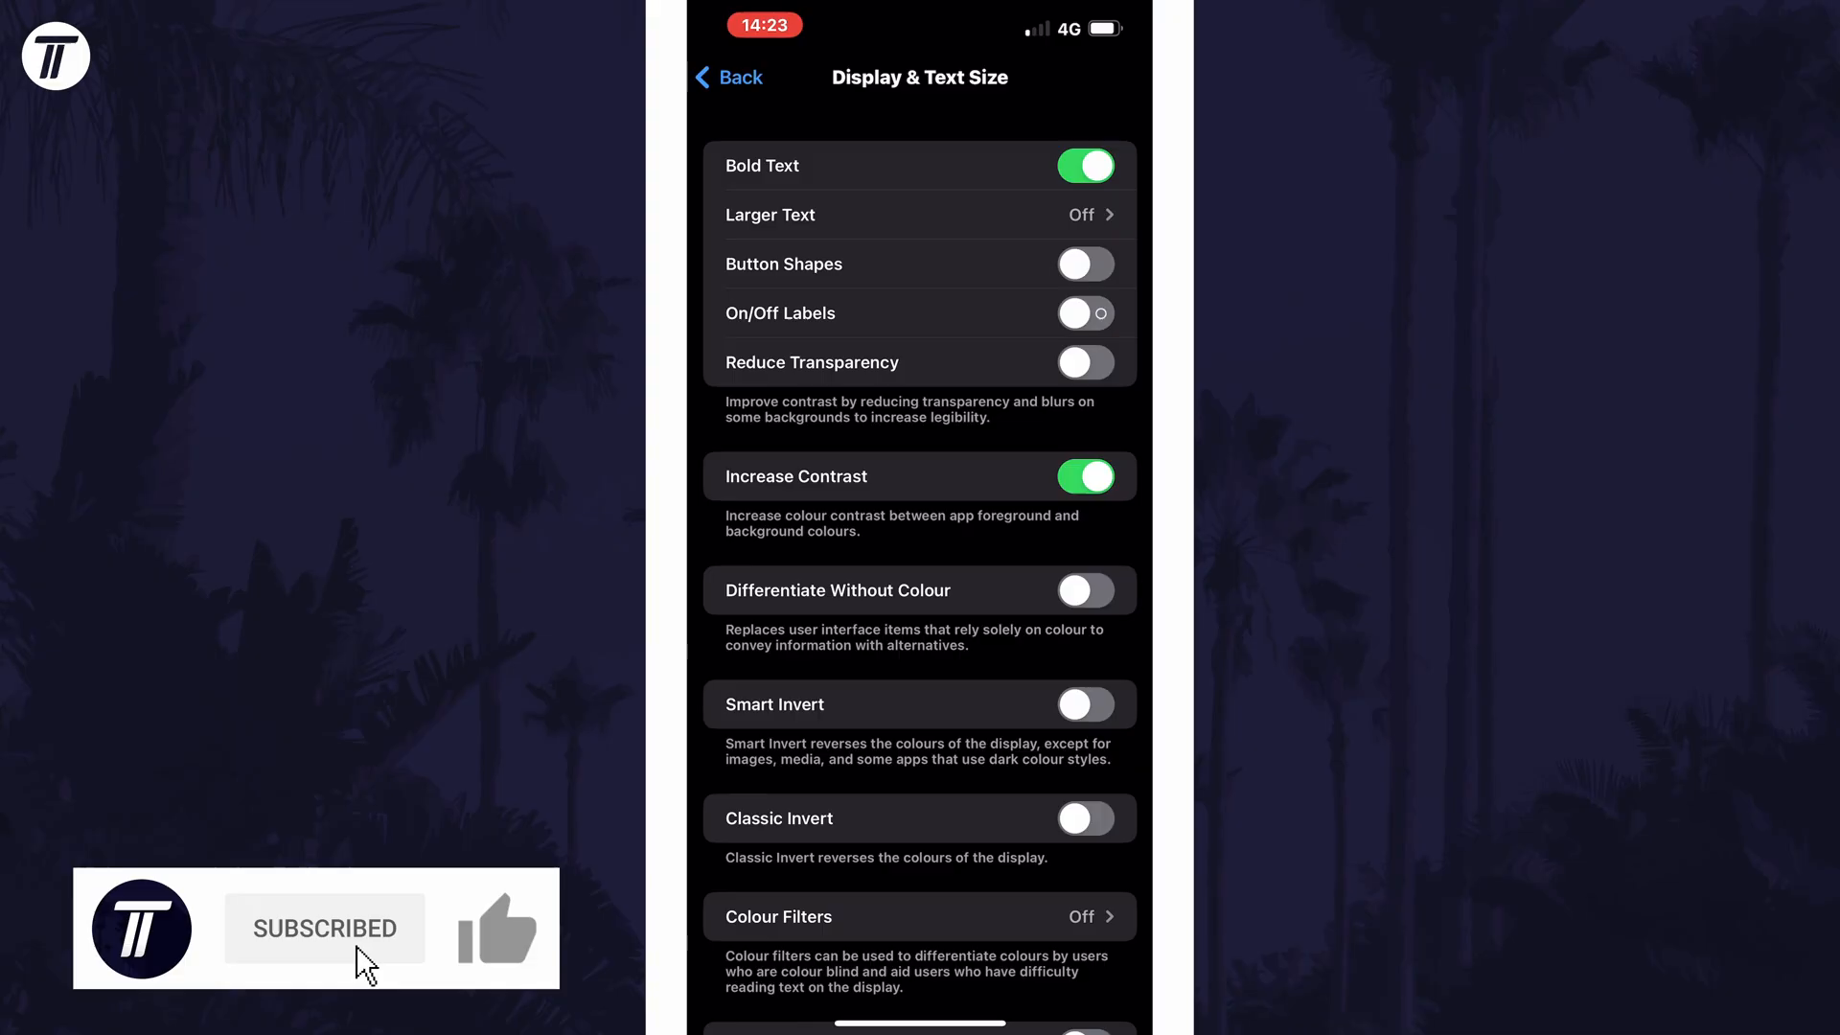
click(499, 940)
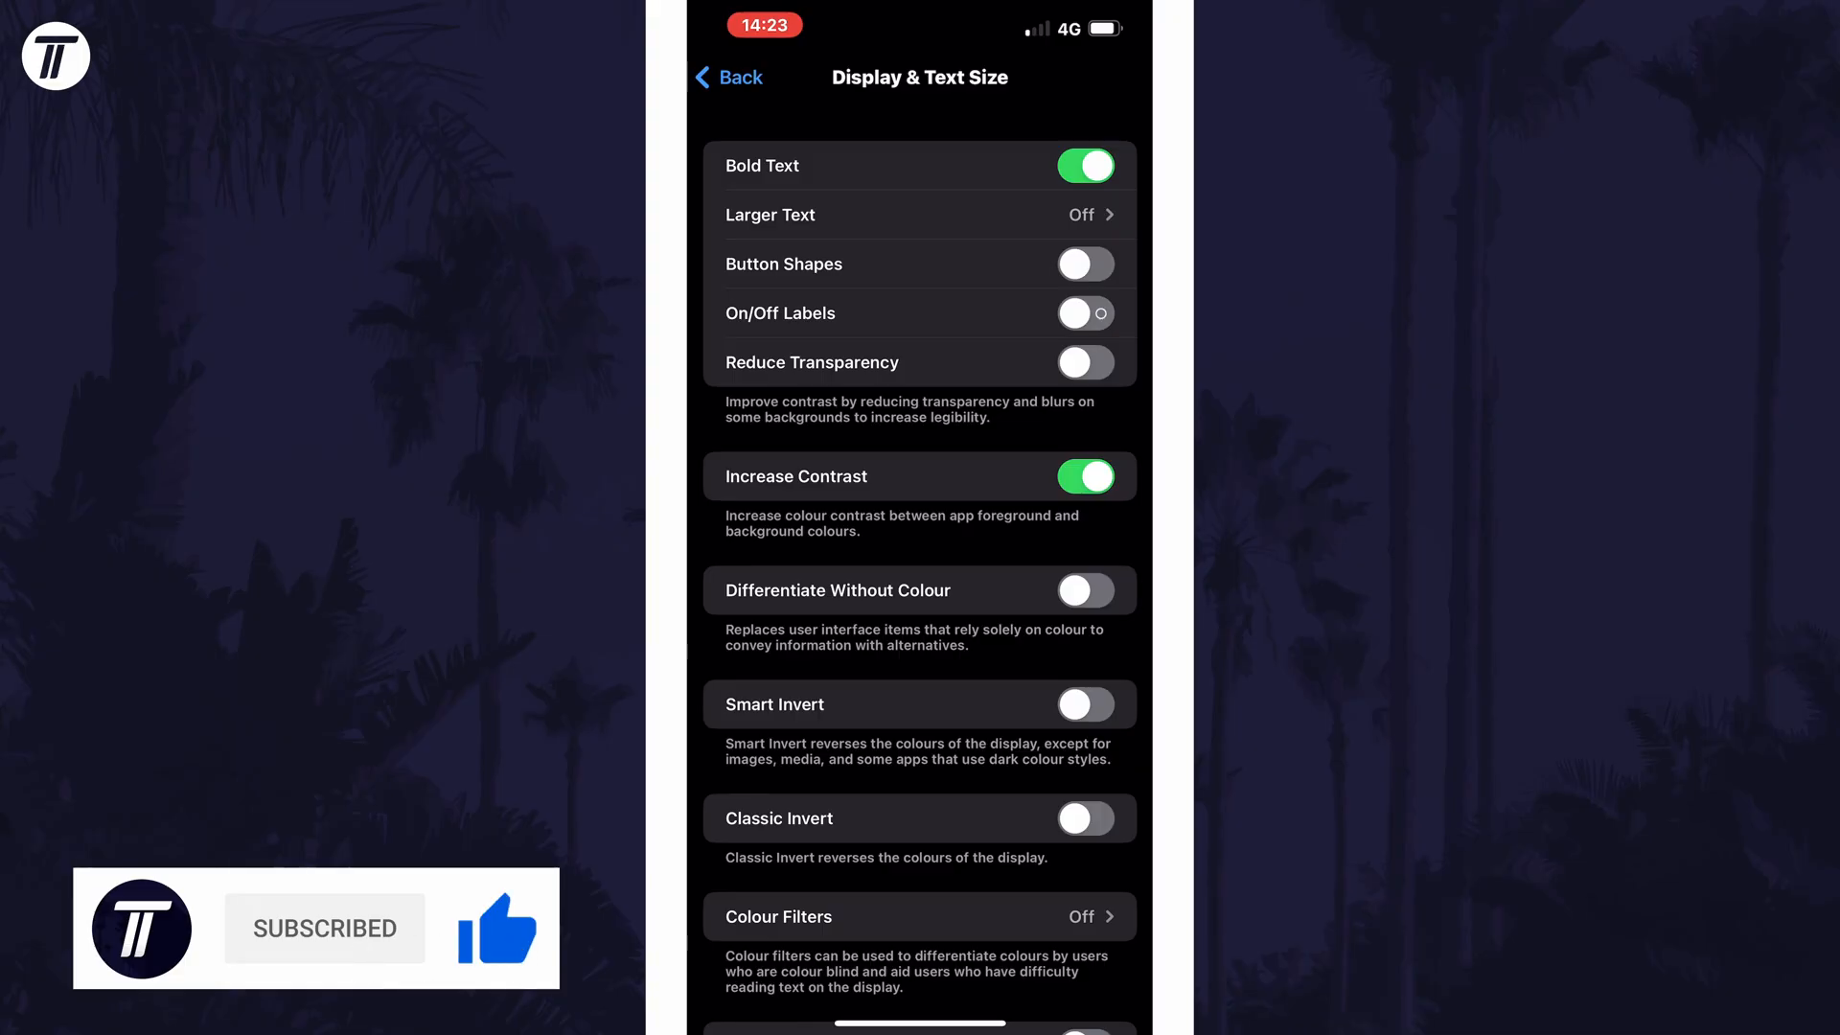